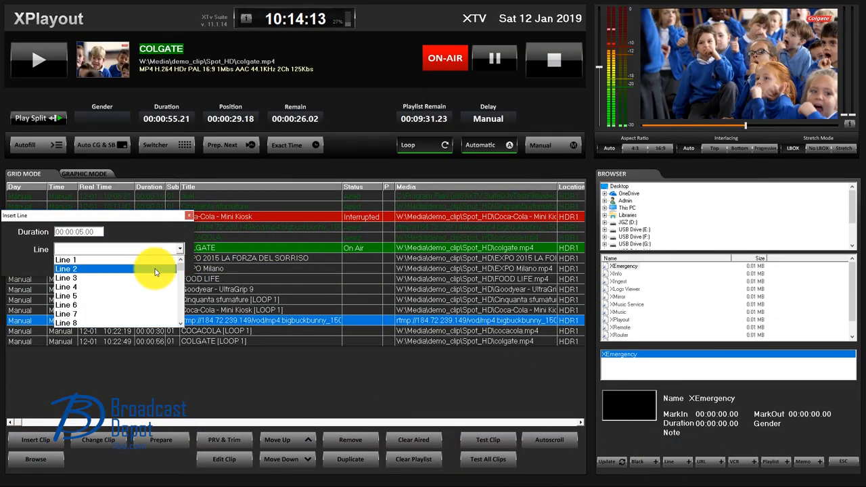
Choose Line 1 from the Line dropdown for the 5-second line entry.
{"action": "left_click", "coordinate": [65, 259]}
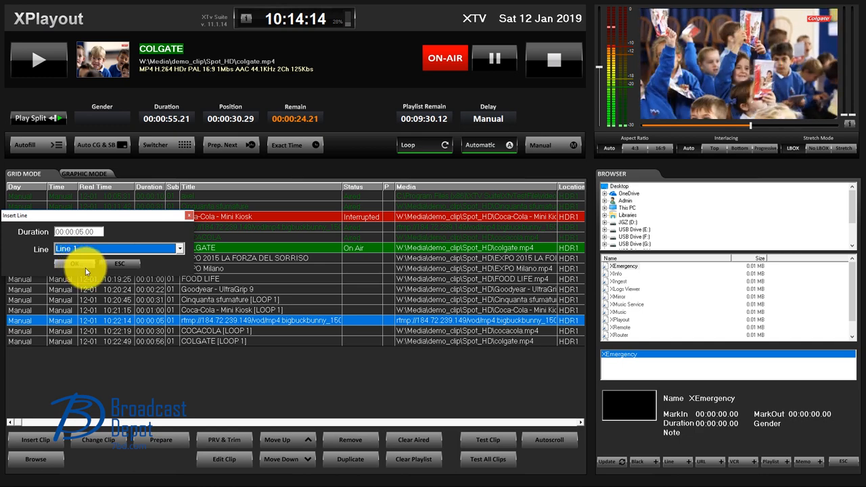